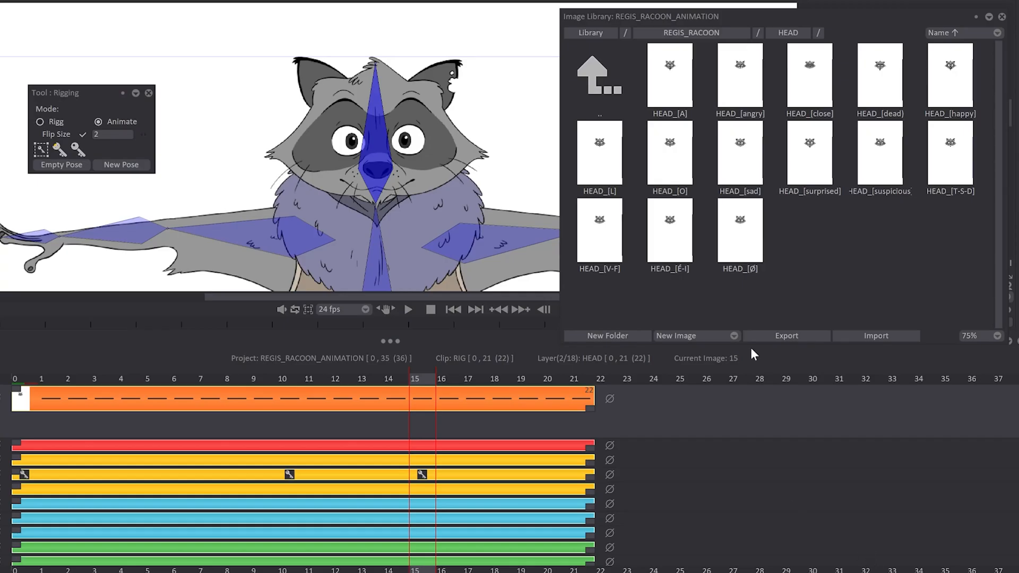
Step: Close the Image Library panel and jump to frame 24 of the ANIMATION clip
{"action": "left_click", "coordinate": [121, 165]}
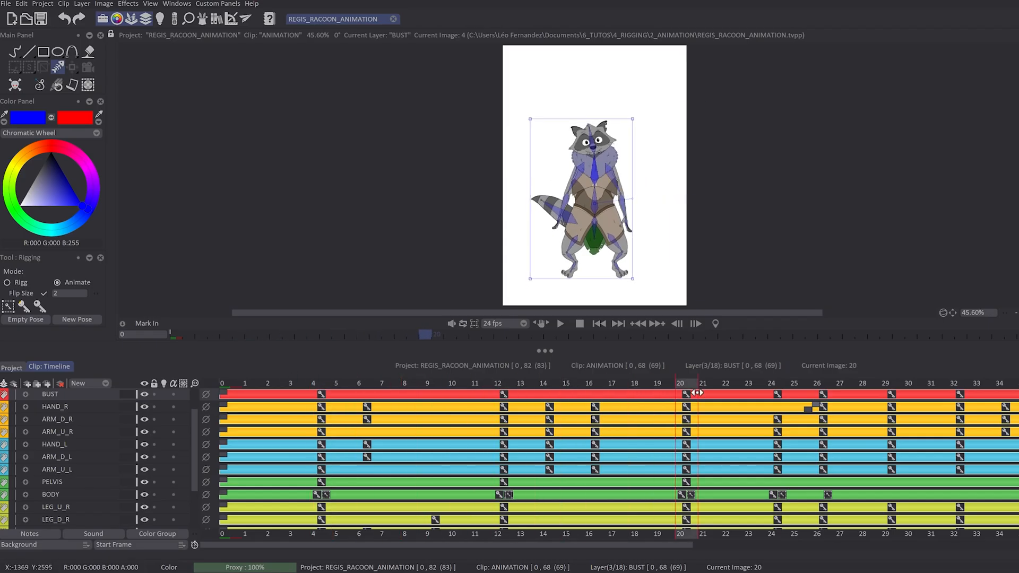
{"action": "left_click", "coordinate": [772, 383]}
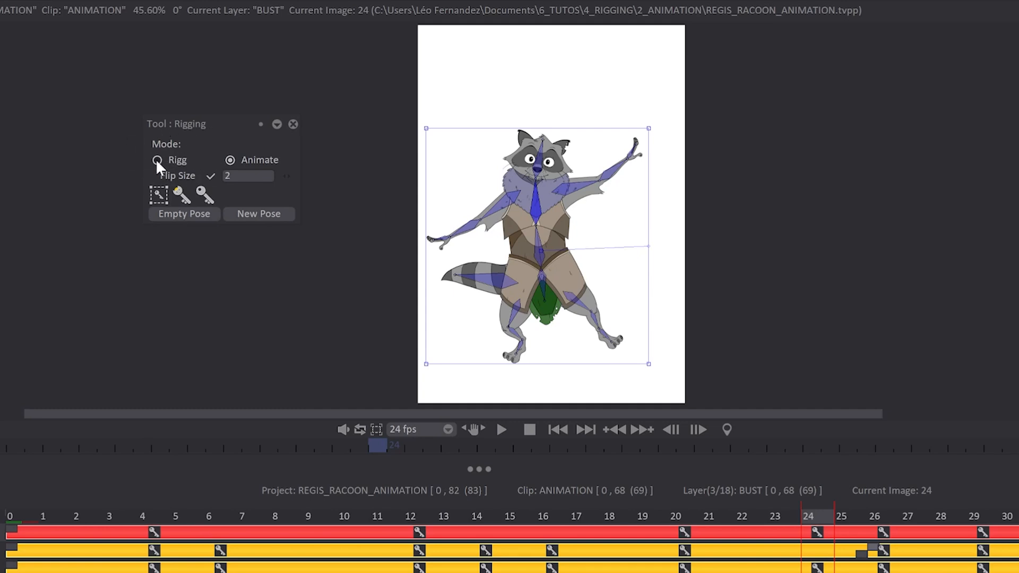
Step: In Rigg mode, lift the right upper arm bone joint, then return to Animate mode at frame 0
{"action": "left_click", "coordinate": [157, 160]}
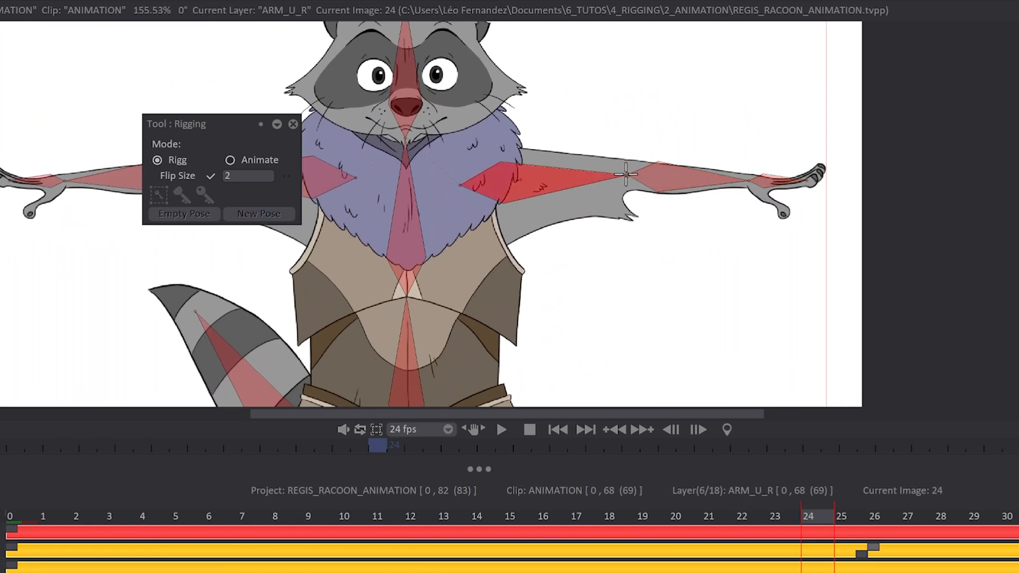
{"action": "left_click_drag", "start_coordinate": [624, 172], "coordinate": [618, 120]}
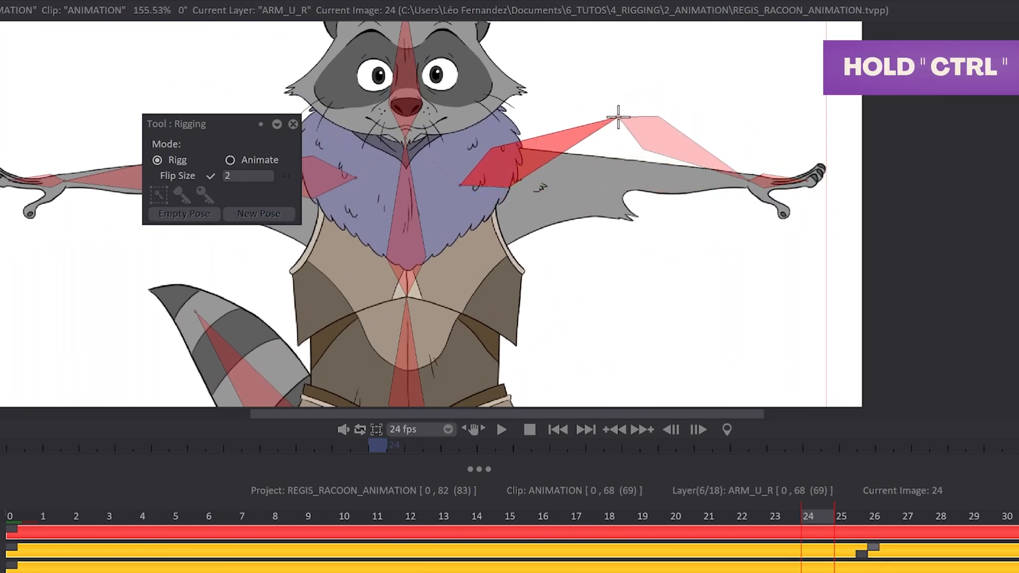
{"action": "mouse_move", "coordinate": [622, 115]}
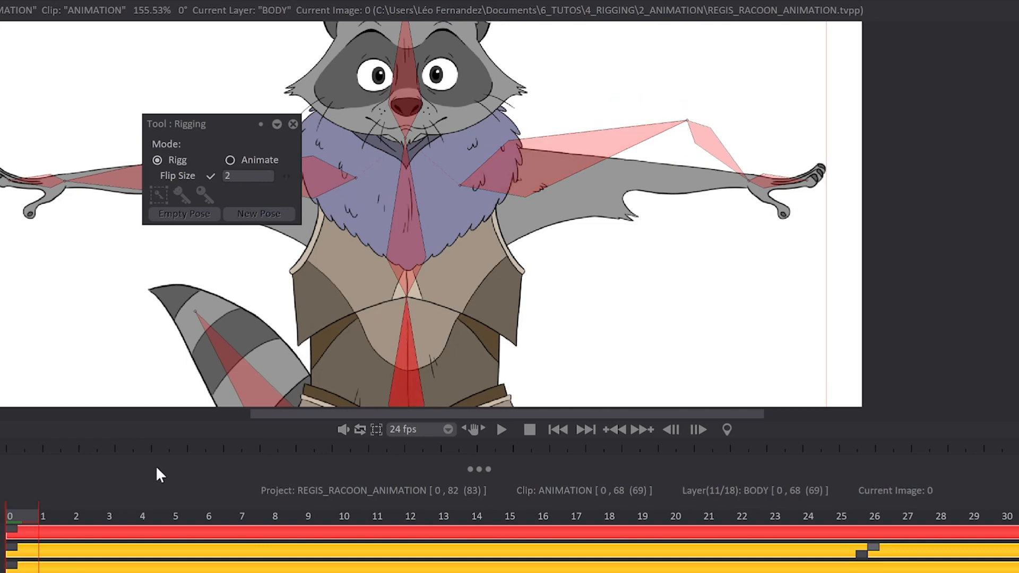
{"action": "left_click", "coordinate": [230, 160]}
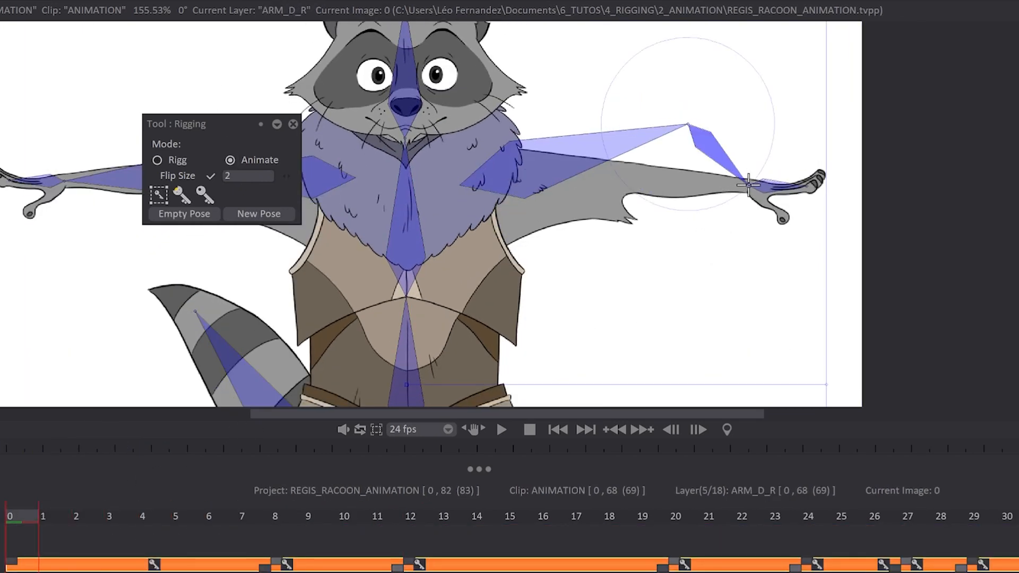
Step: Rotate the raccoon's right forearm bone near the hand into a new arm pose
{"action": "left_click_drag", "start_coordinate": [744, 184], "coordinate": [657, 202]}
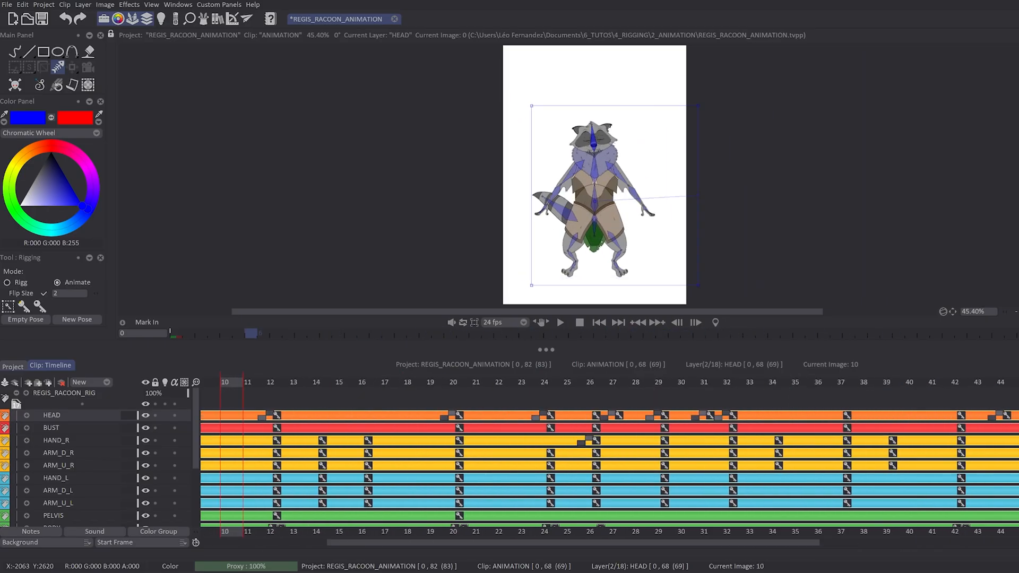
{"action": "left_click", "coordinate": [560, 322]}
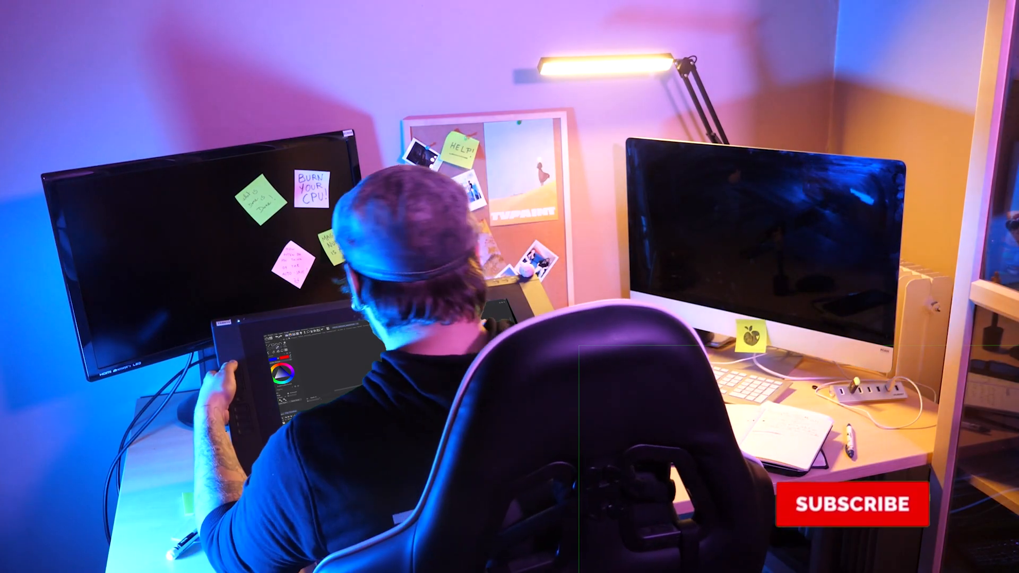
{"action": "left_click", "coordinate": [854, 503]}
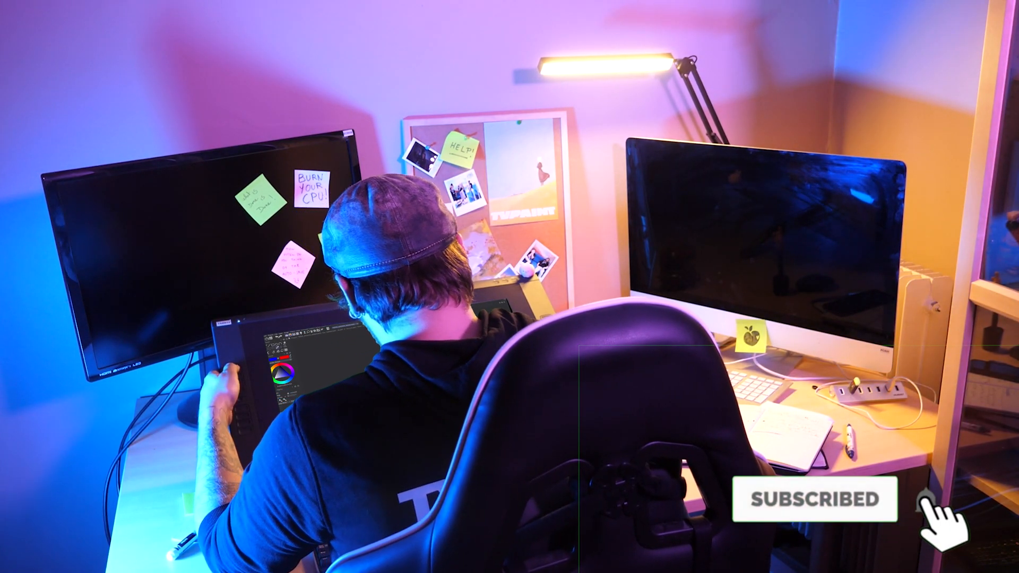